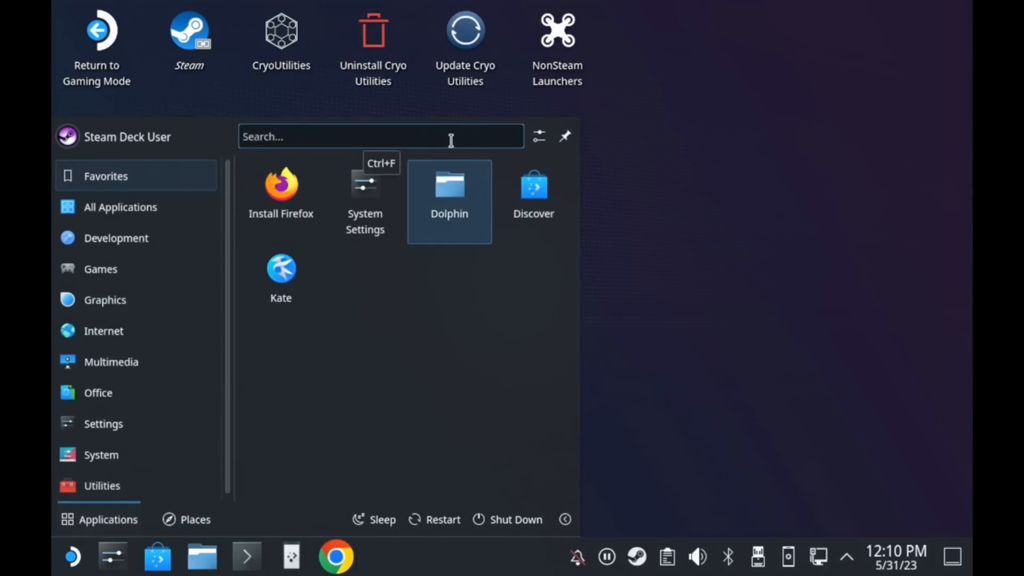
Search the application launcher for "discover" and start the Discover software center.
{"action": "left_click", "coordinate": [381, 137]}
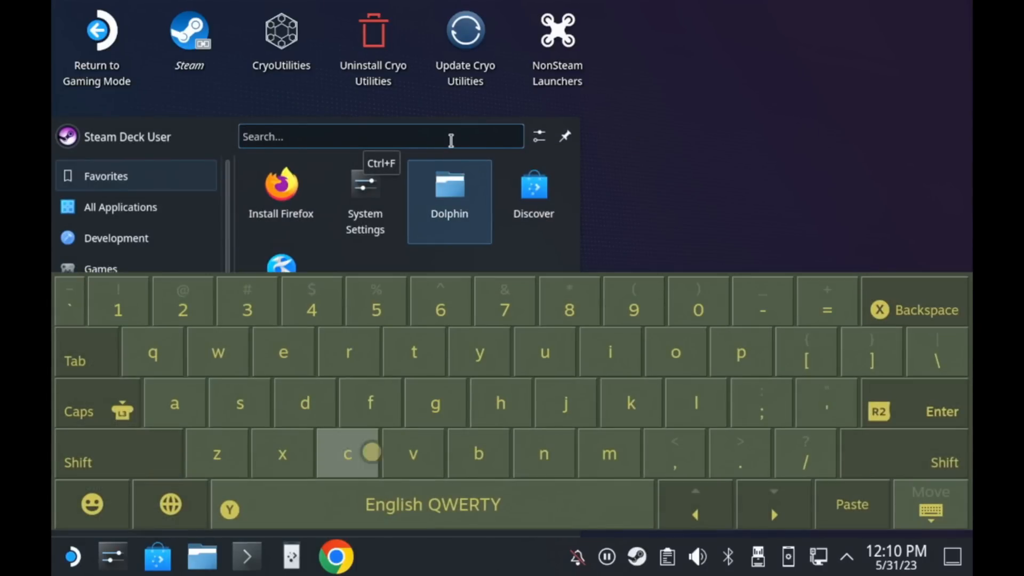
{"action": "type", "text": "dis"}
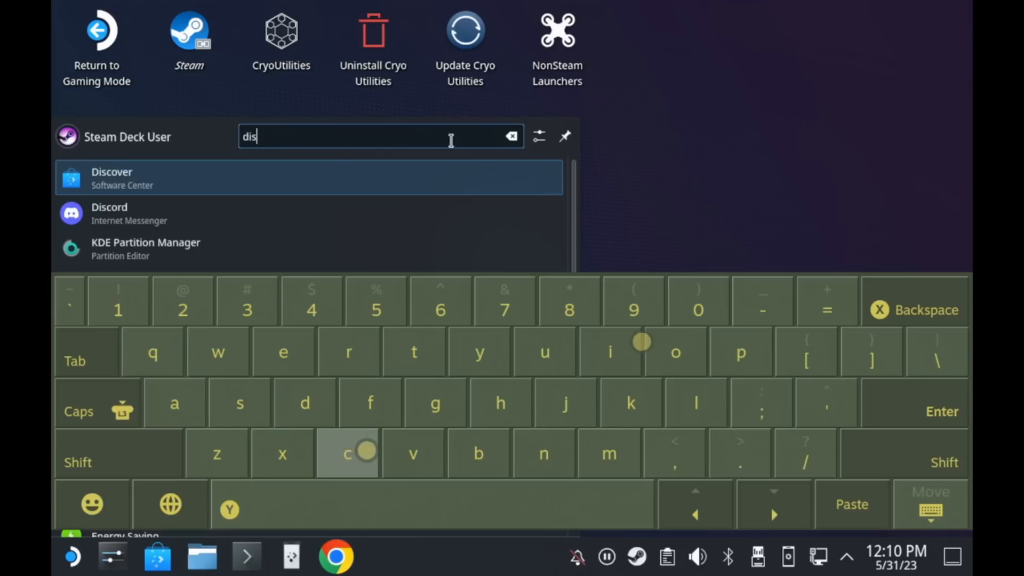
{"action": "type", "text": "cover"}
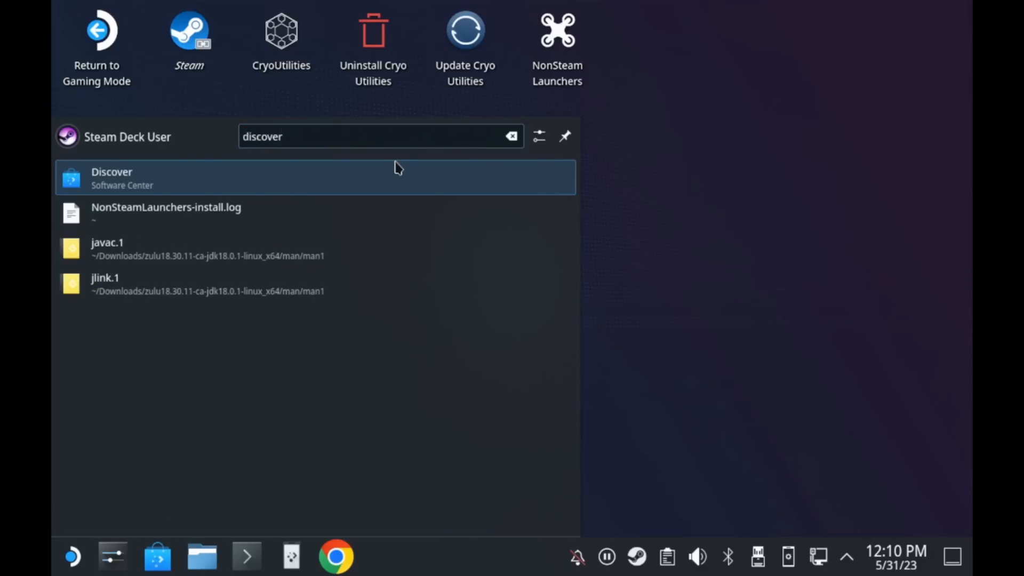
{"action": "left_click", "coordinate": [111, 177]}
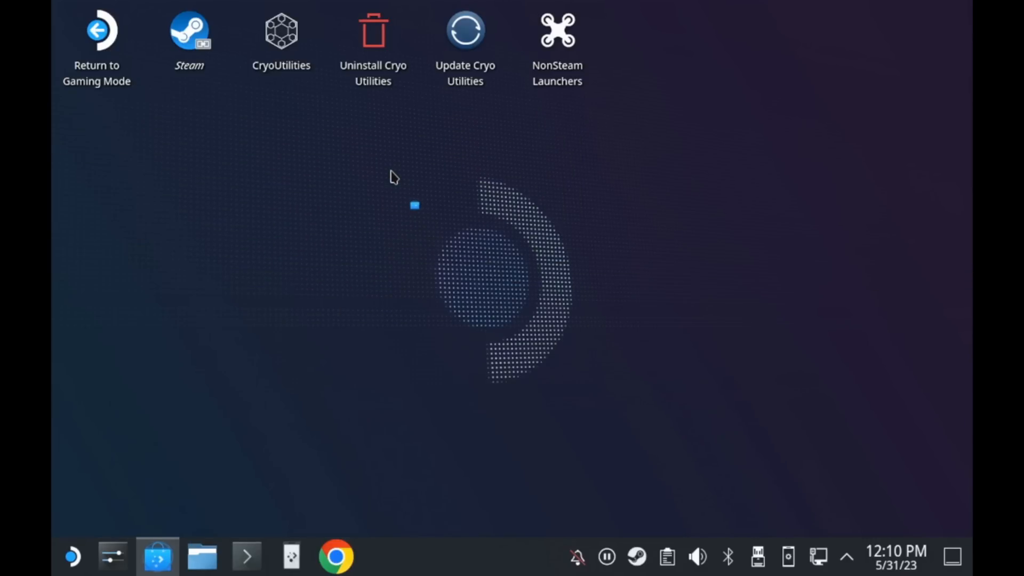
Search Discover for "heroic" and launch Heroic Games Launcher from its page.
{"action": "left_click", "coordinate": [155, 556]}
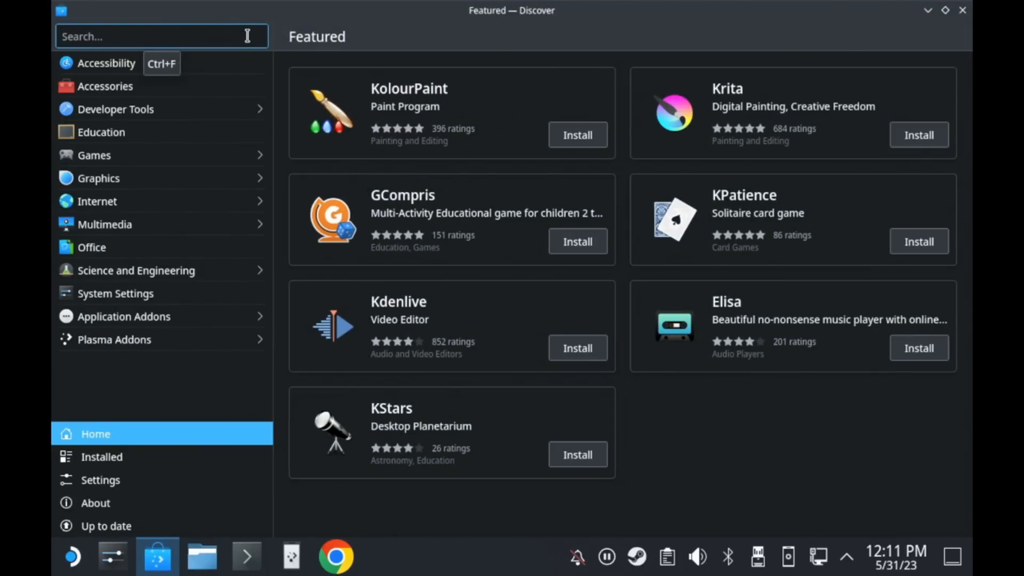
{"action": "left_click", "coordinate": [160, 36]}
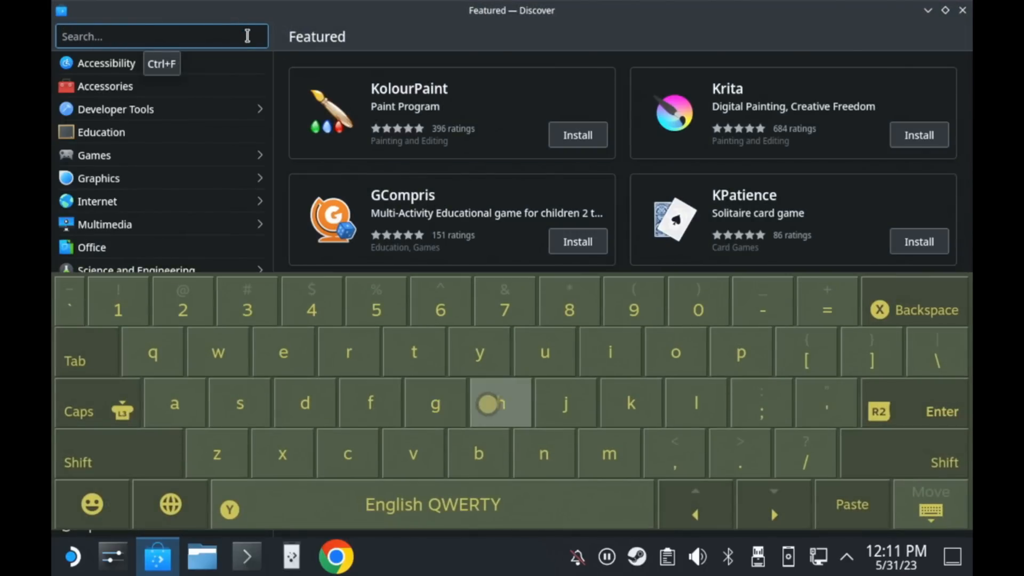
{"action": "type", "text": "hero"}
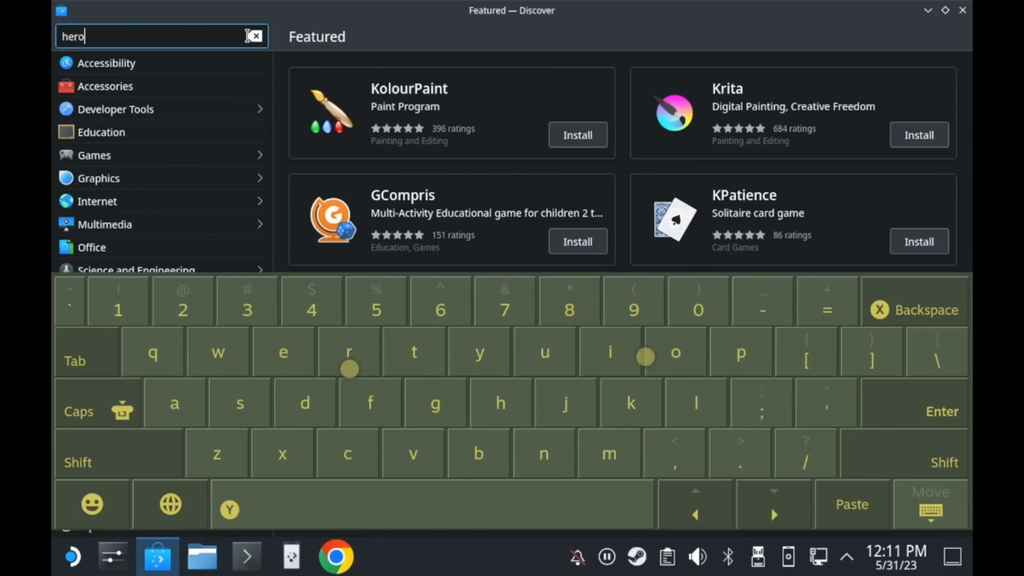
{"action": "type", "text": "ic"}
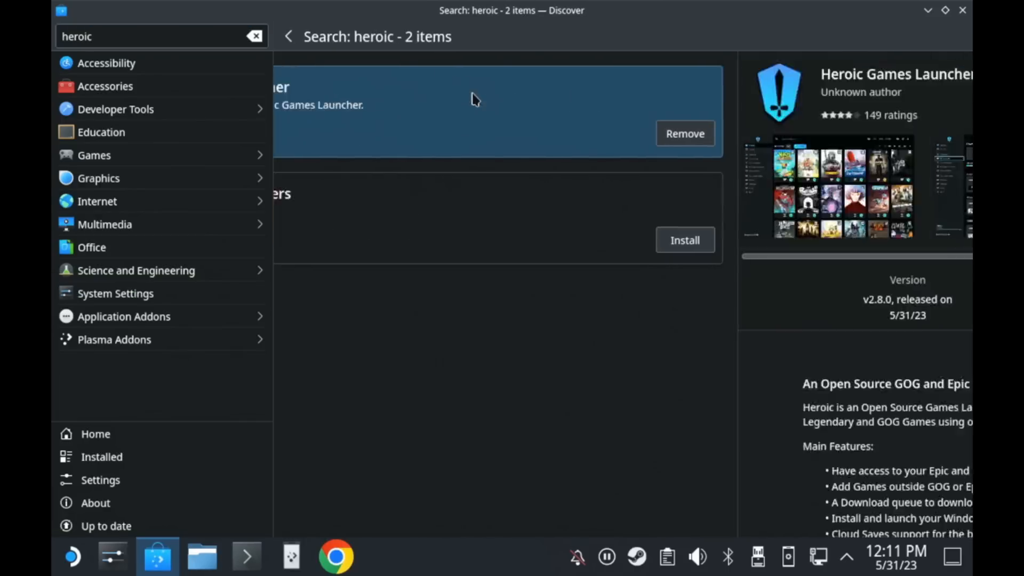
{"action": "left_click", "coordinate": [474, 101]}
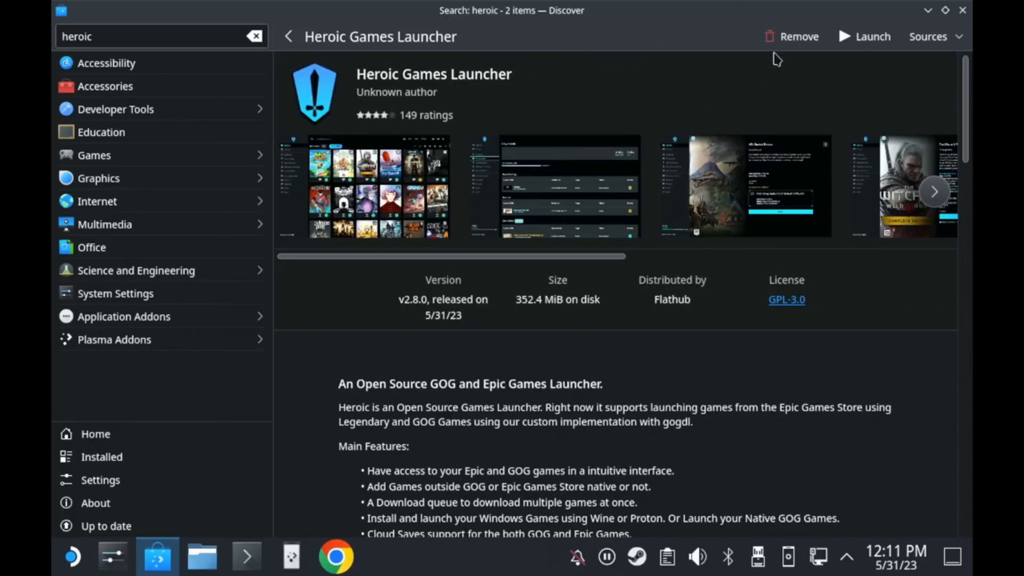
{"action": "left_click", "coordinate": [864, 36]}
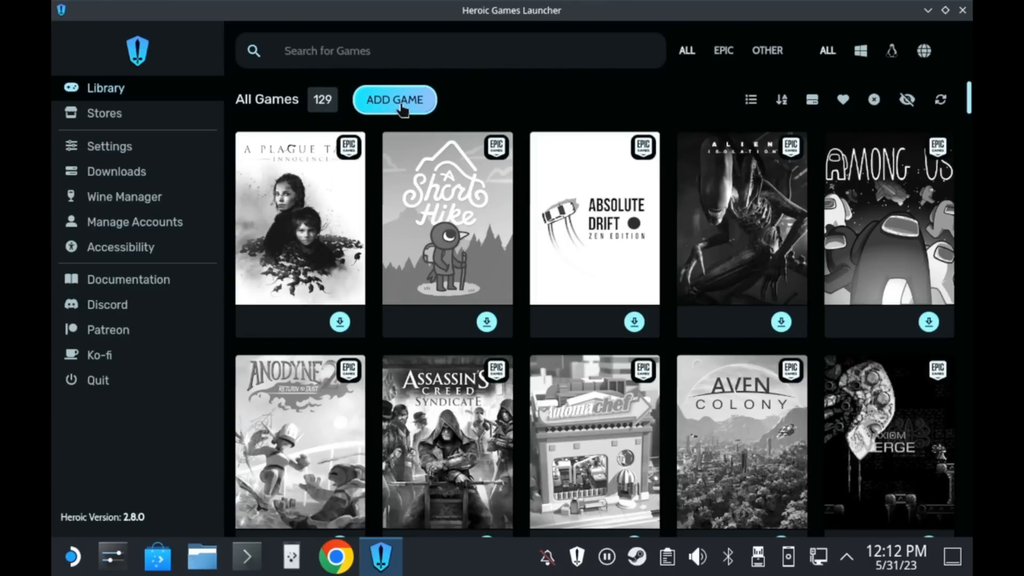
Start a new library entry with its platform set to Browser.
{"action": "left_click", "coordinate": [394, 100]}
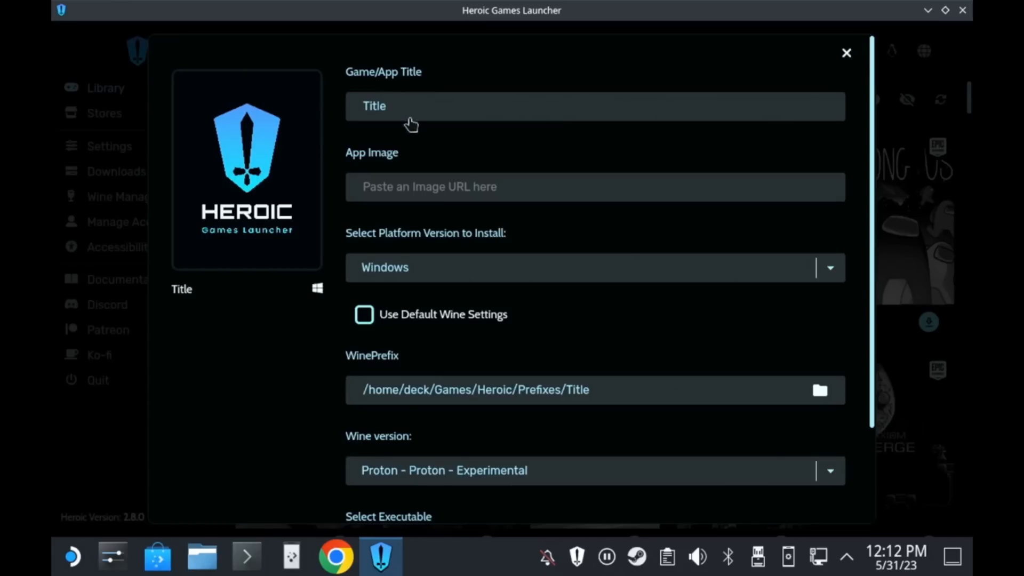
{"action": "mouse_move", "coordinate": [459, 276]}
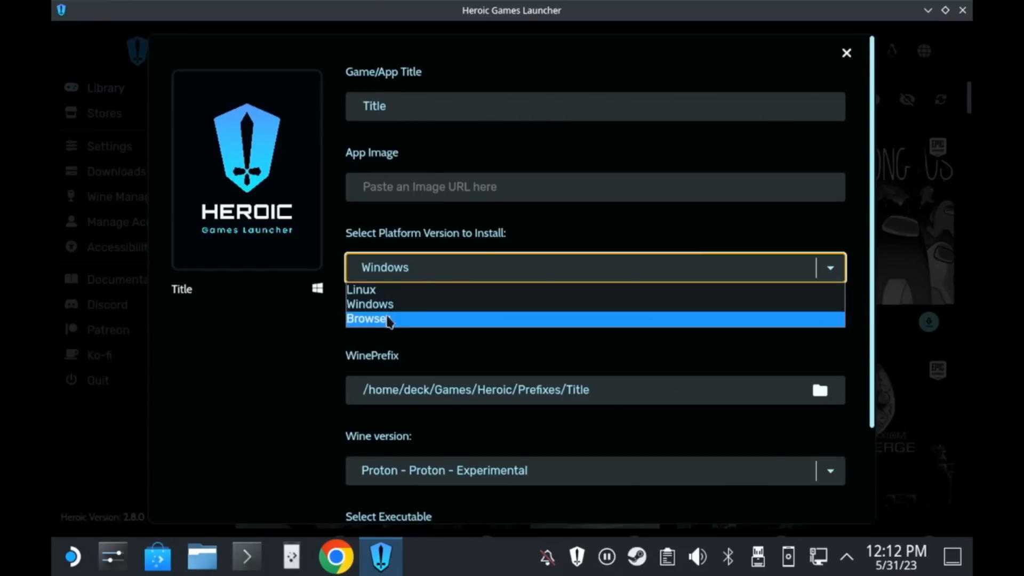
{"action": "left_click", "coordinate": [369, 319]}
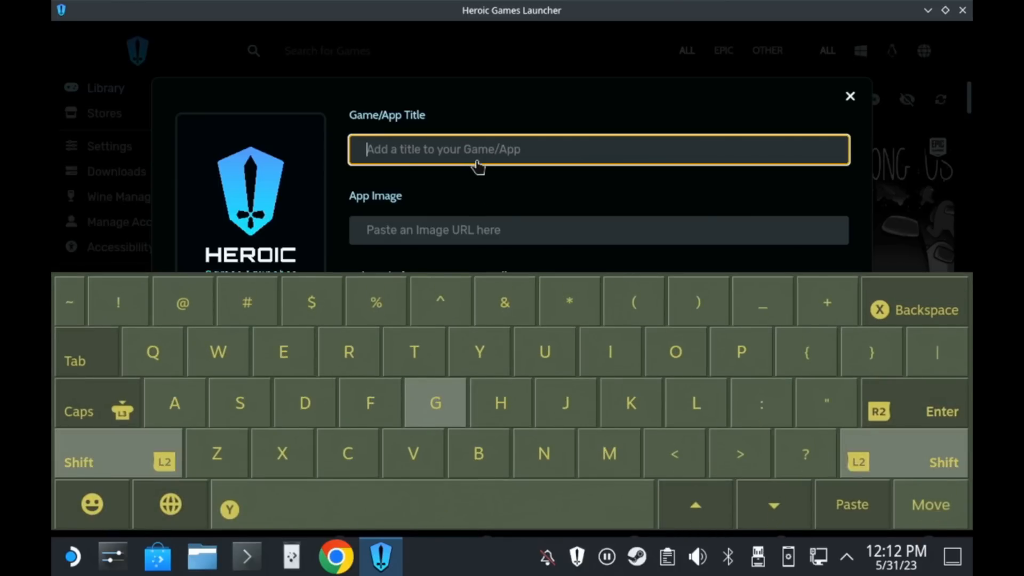
{"action": "type", "text": "Xbox"}
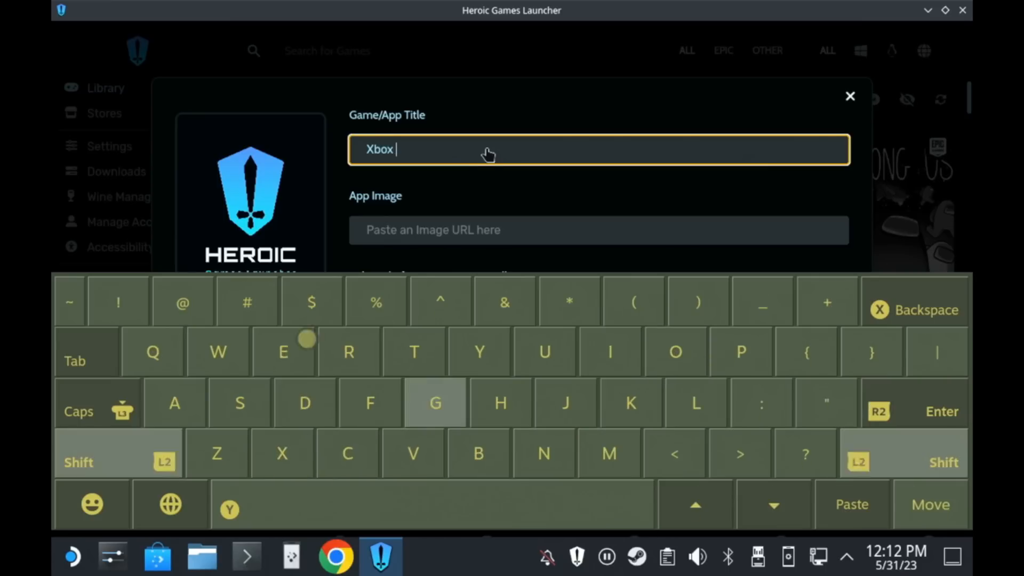
{"action": "type", "text": "Cloud"}
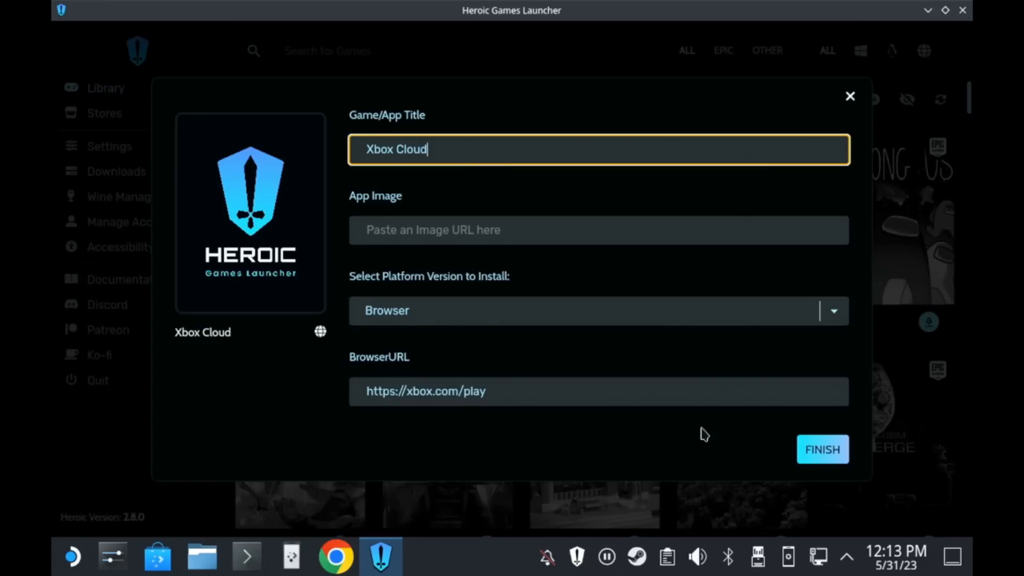
{"action": "left_click", "coordinate": [823, 449]}
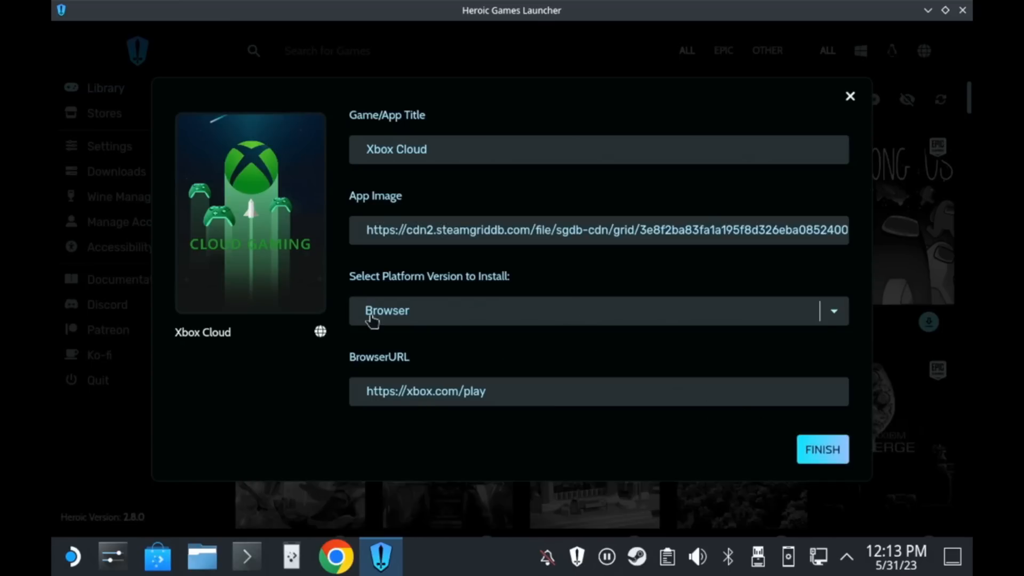
{"action": "mouse_move", "coordinate": [776, 452]}
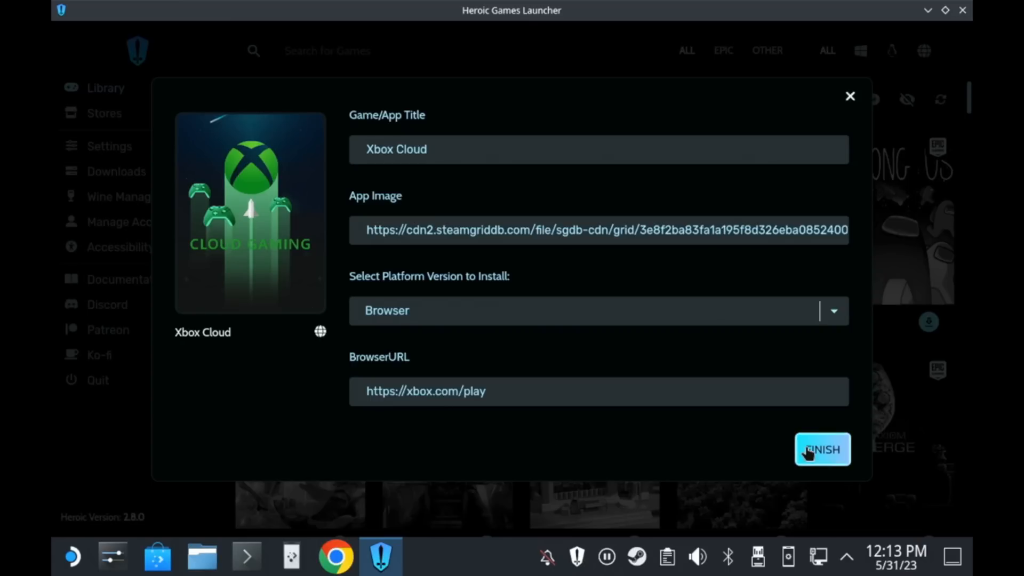
{"action": "left_click", "coordinate": [822, 449]}
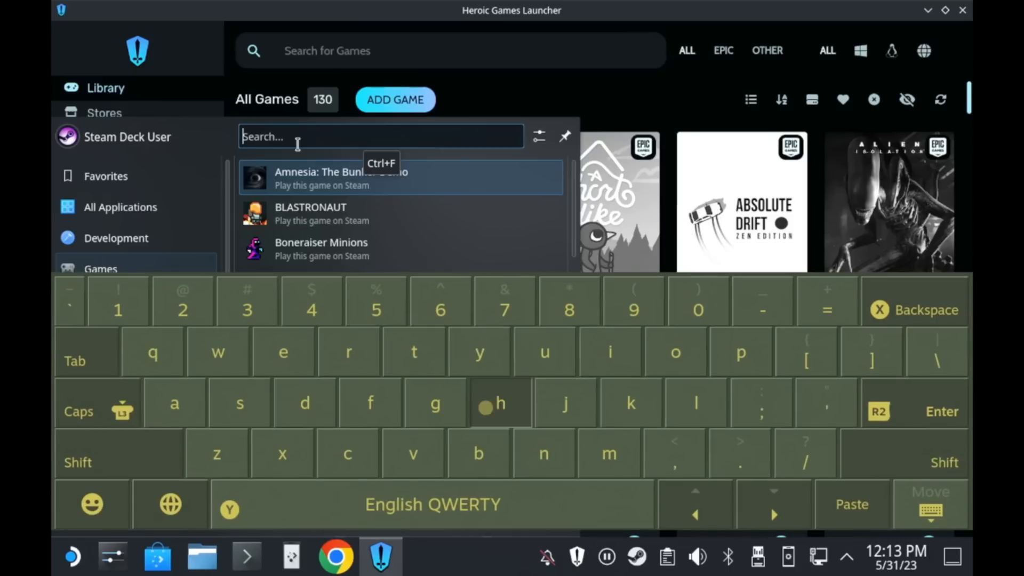
Search "her" in the launcher and add Heroic Games Launcher to Steam as a shortcut.
{"action": "type", "text": "her"}
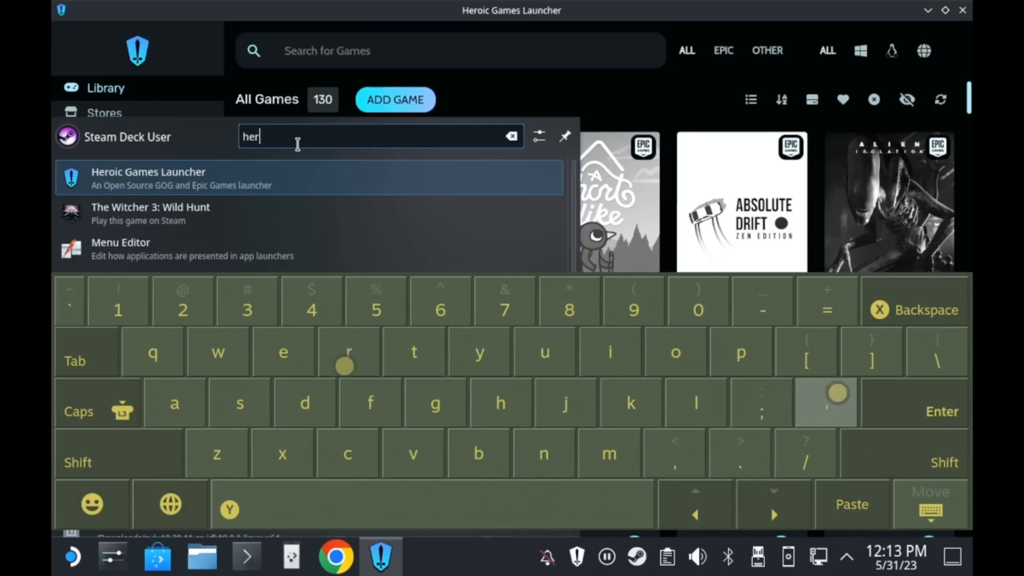
{"action": "right_click", "coordinate": [160, 177]}
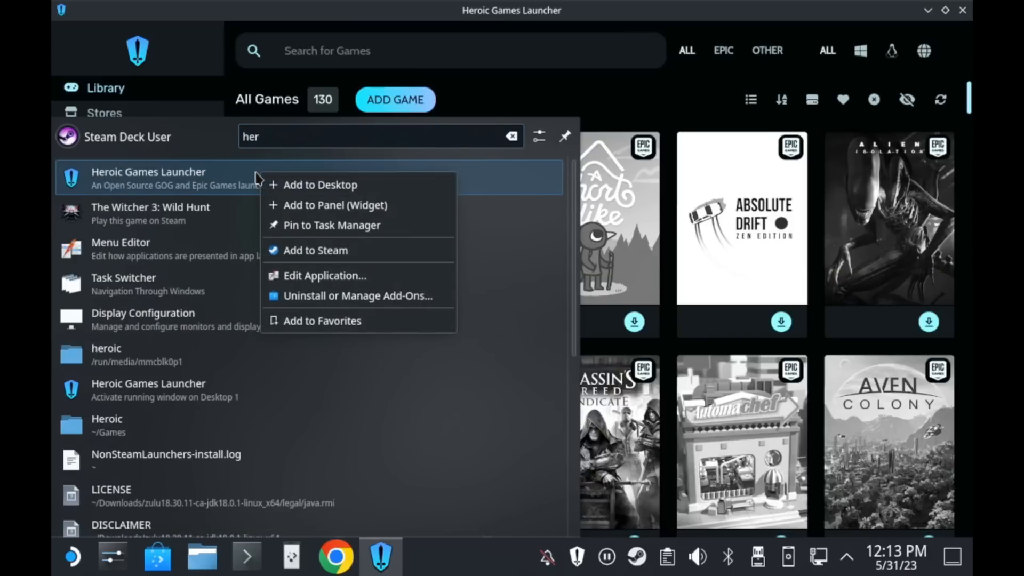
{"action": "mouse_move", "coordinate": [360, 263]}
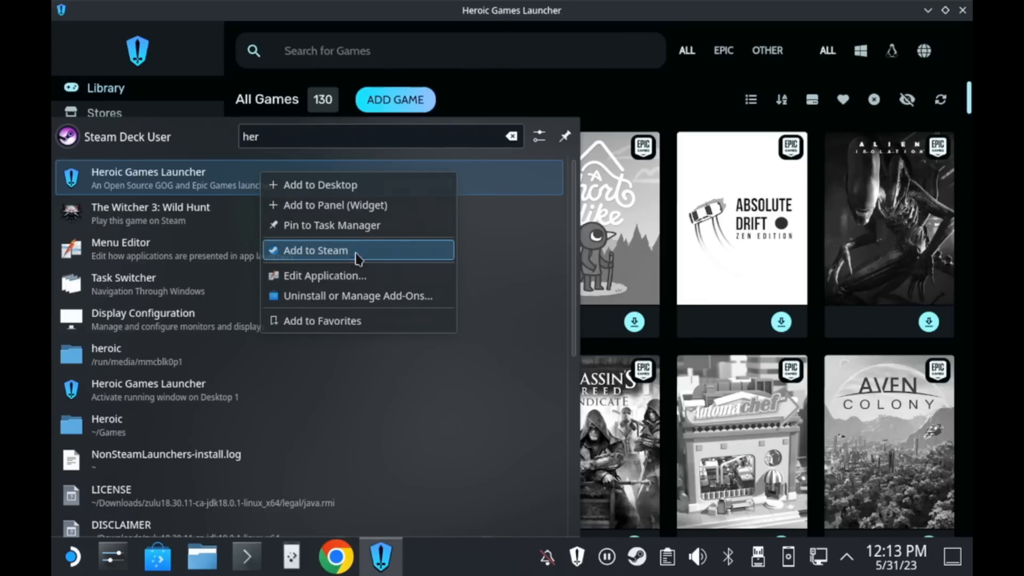
{"action": "left_click", "coordinate": [315, 249]}
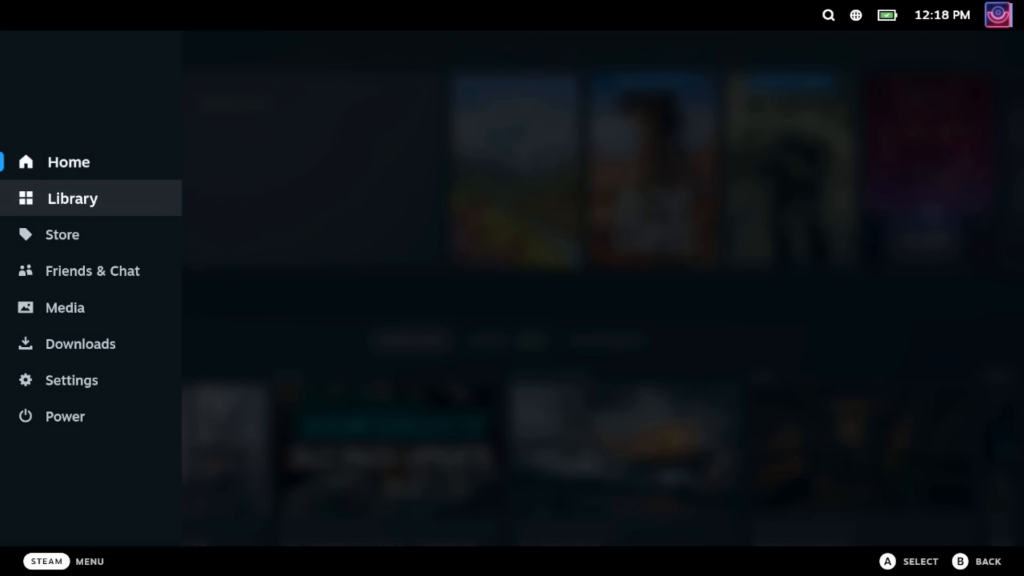
Launch Heroic Games Launcher from the Steam library's non-Steam titles.
{"action": "left_click", "coordinate": [73, 198]}
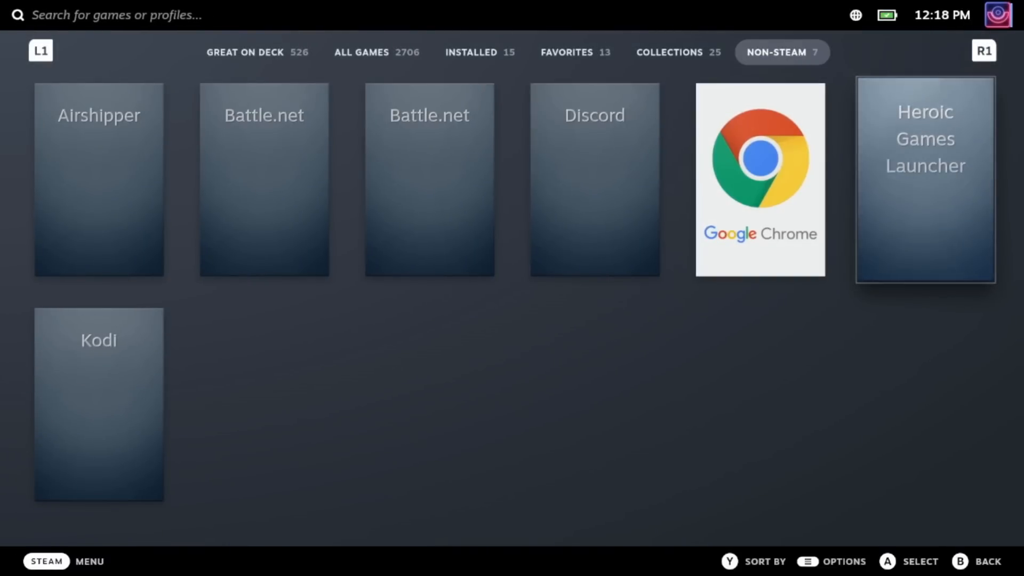
{"action": "left_click", "coordinate": [926, 186]}
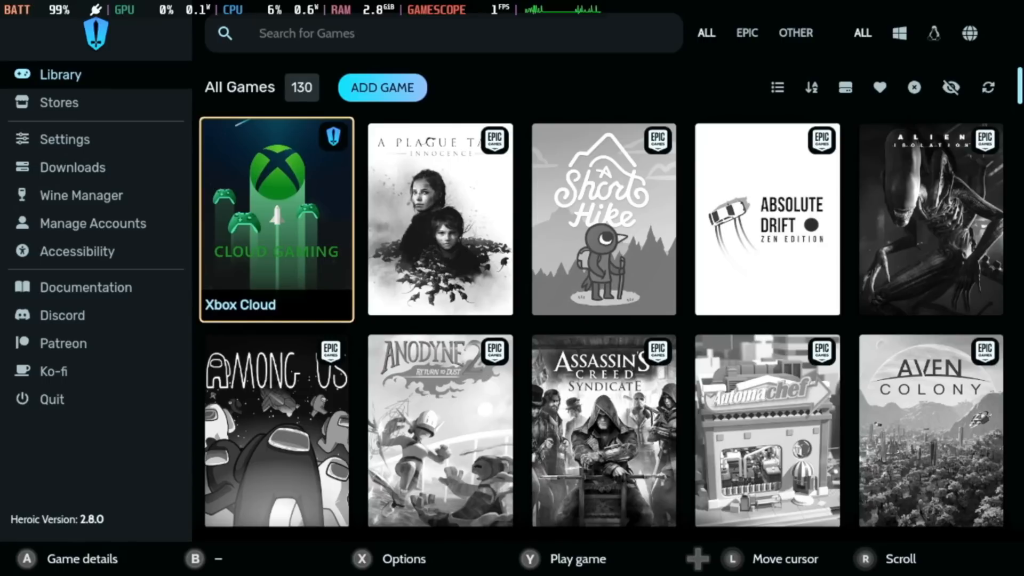
Start the Xbox Cloud shortcut from its page with PLAY NOW.
{"action": "left_click", "coordinate": [276, 218]}
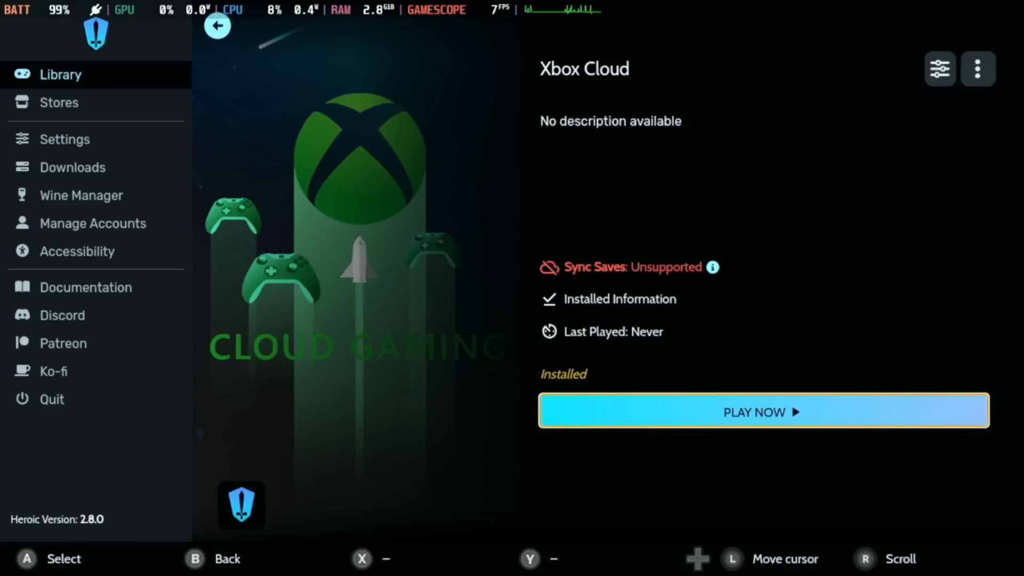
{"action": "left_click", "coordinate": [761, 412]}
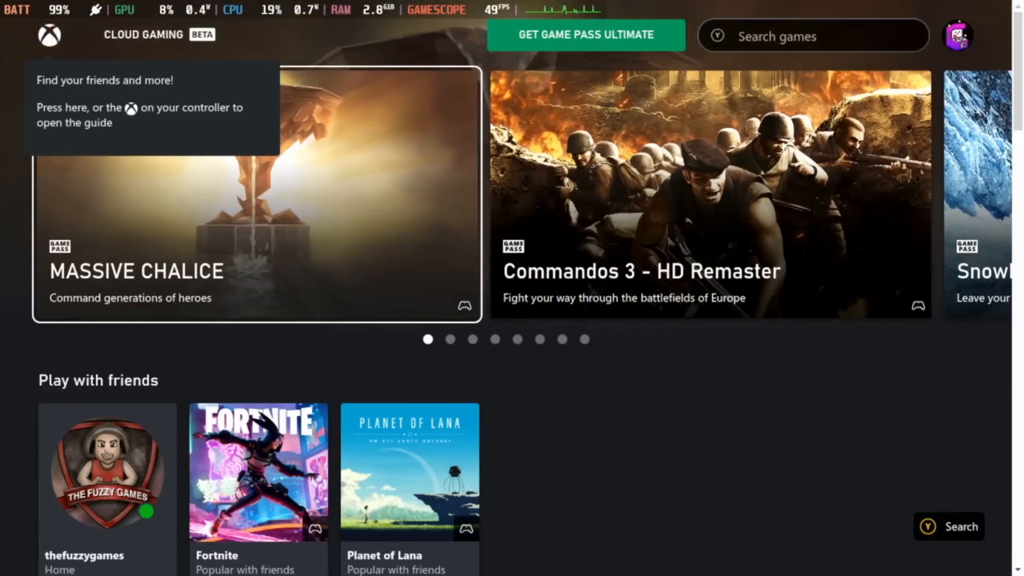
Start streaming Fortnite from the Cloud Gaming home page.
{"action": "scroll", "scroll_direction": "down", "scroll_amount": 3}
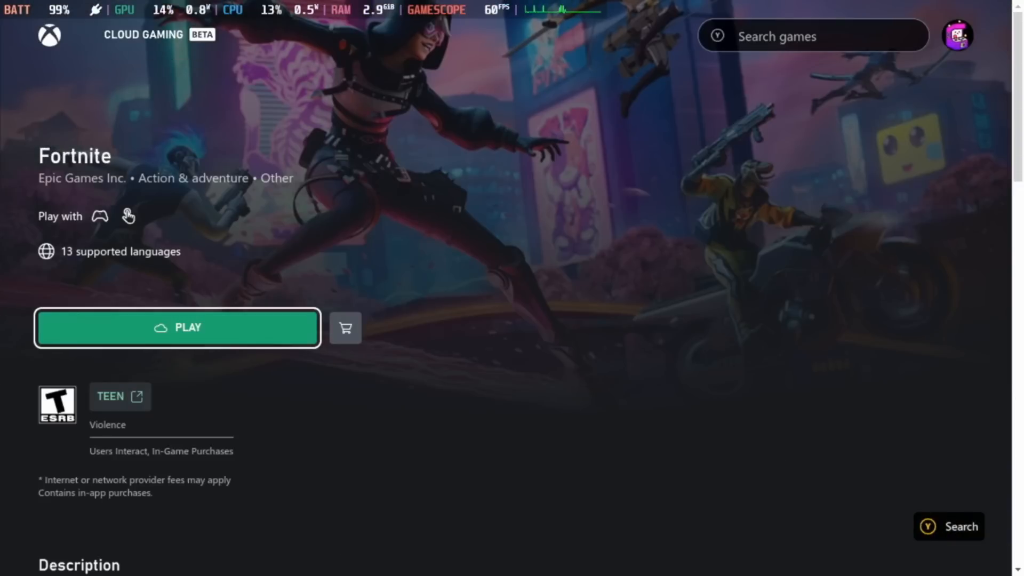
{"action": "left_click", "coordinate": [177, 329]}
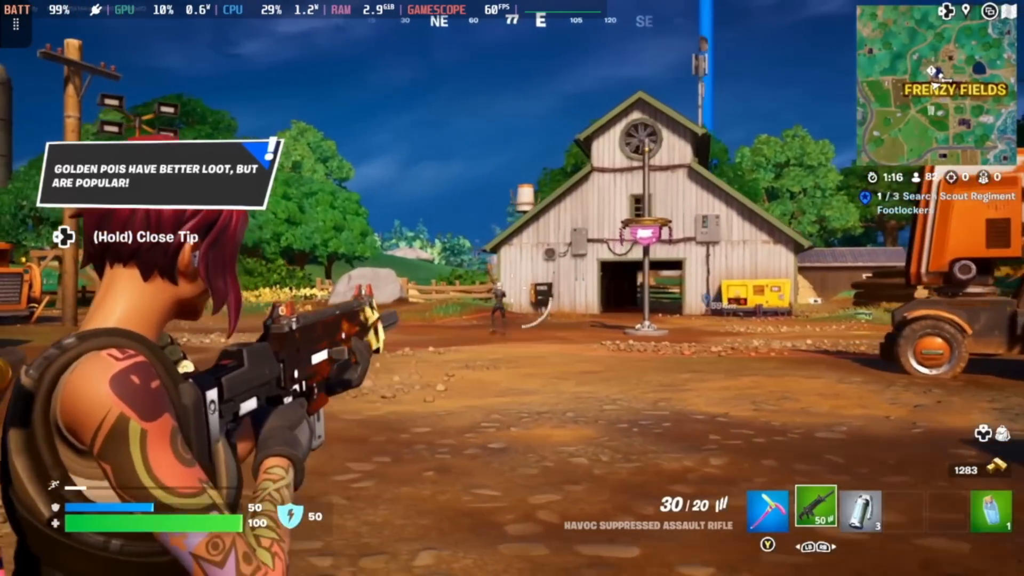
Play the streamed Fortnite match, dropping into Frenzy Fields.
{"action": "left_click", "coordinate": [496, 311]}
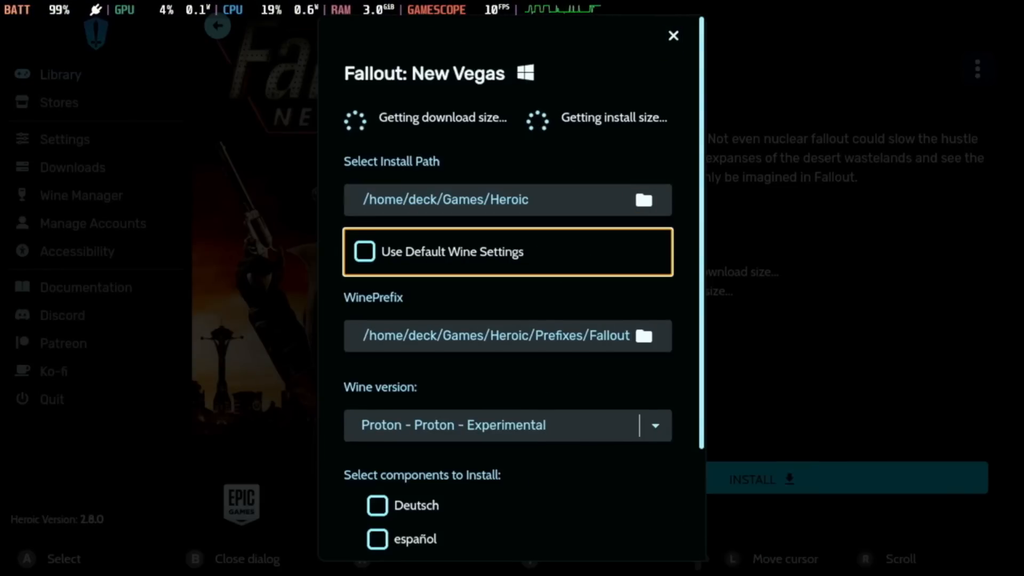
Tick Fallout: New Vegas DLC components for installation, then close the install dialog.
{"action": "left_click", "coordinate": [496, 336]}
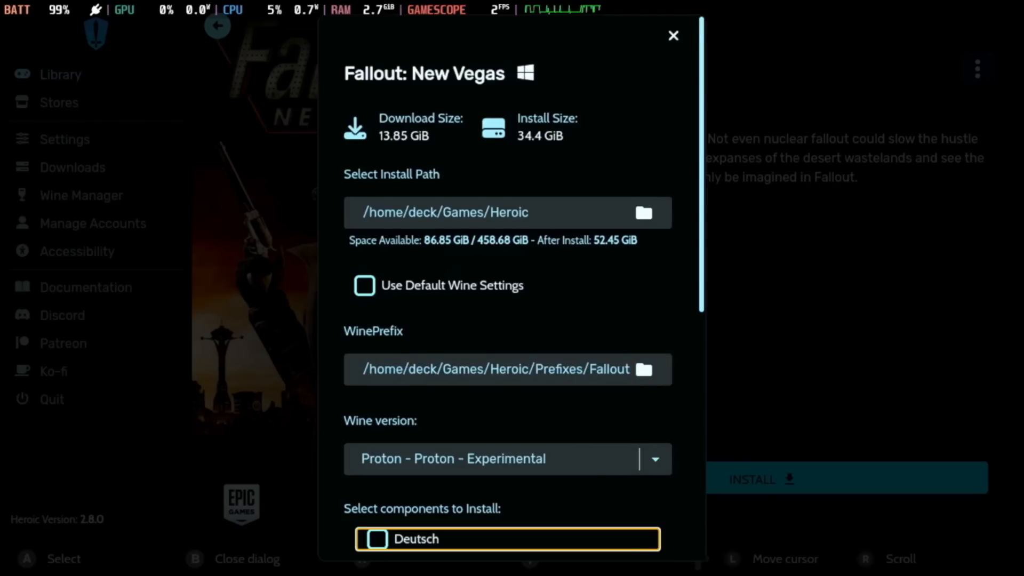
{"action": "scroll", "scroll_direction": "down", "scroll_amount": 3}
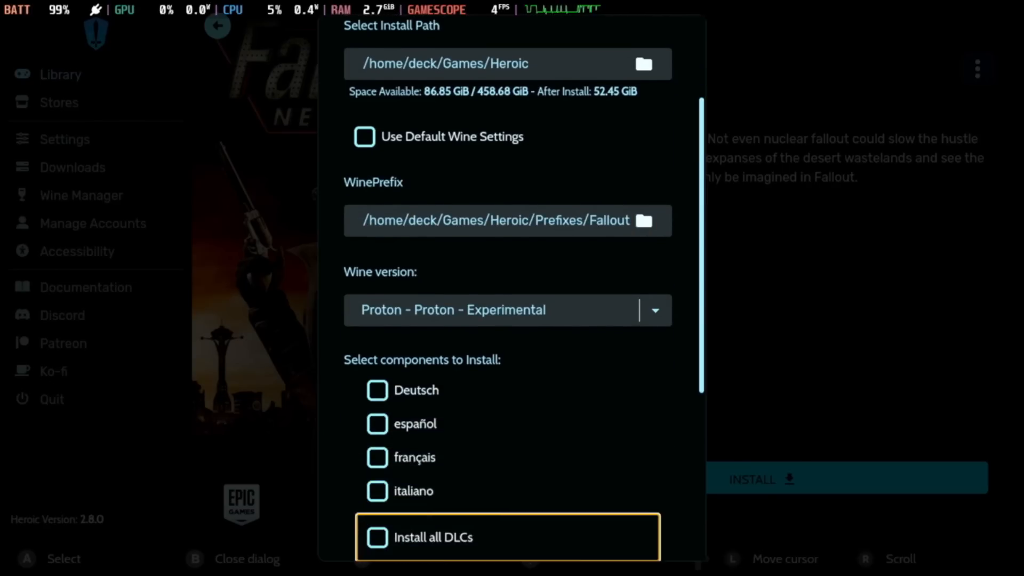
{"action": "scroll", "scroll_direction": "down", "scroll_amount": 3}
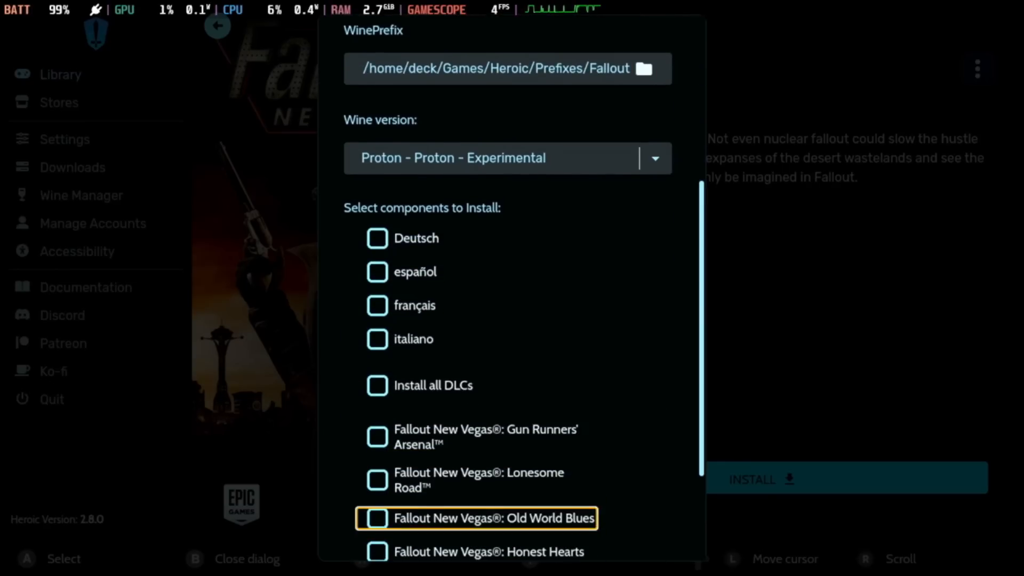
{"action": "scroll", "scroll_direction": "down", "scroll_amount": 3}
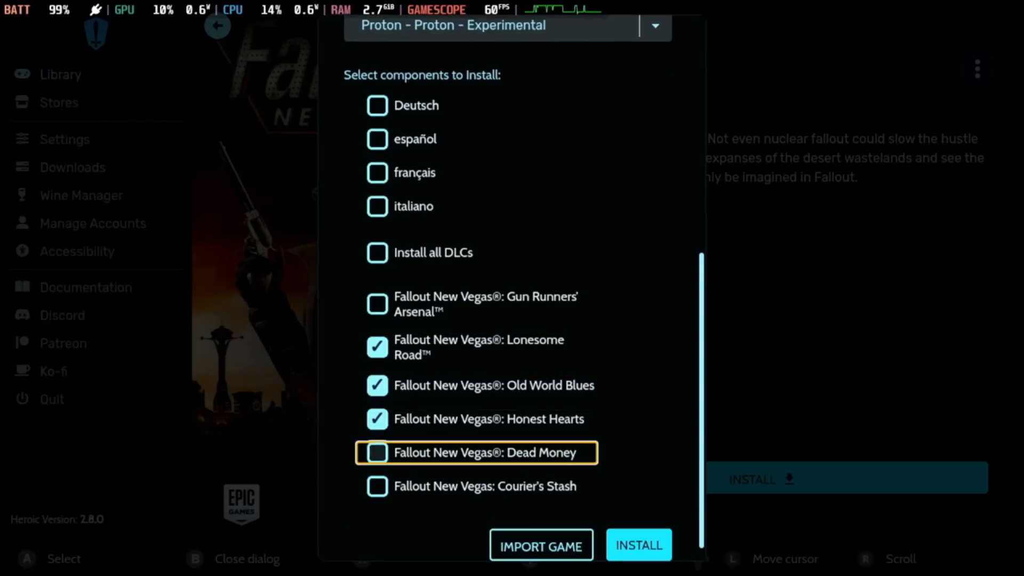
{"action": "left_click", "coordinate": [378, 252]}
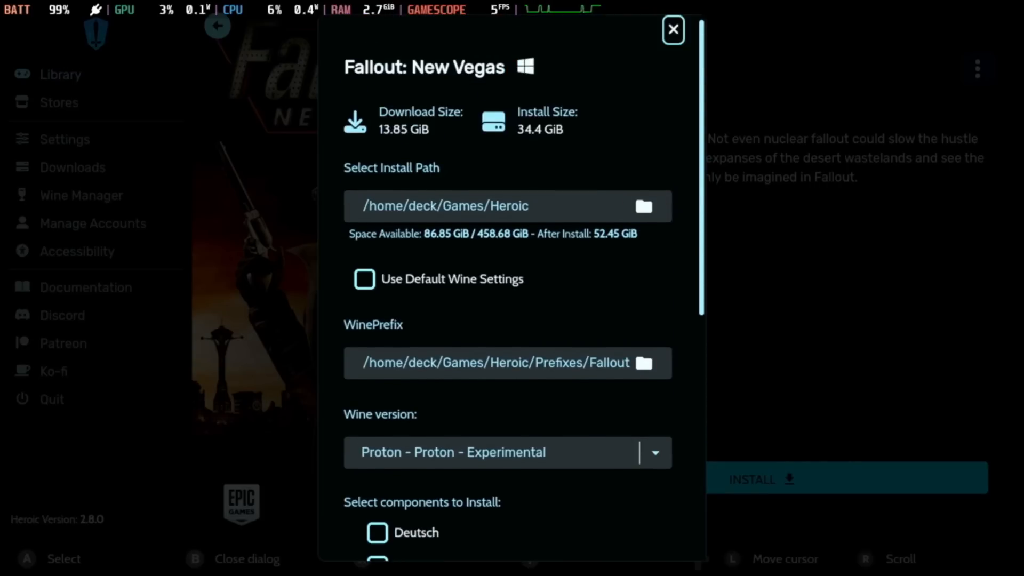
{"action": "left_click", "coordinate": [674, 30]}
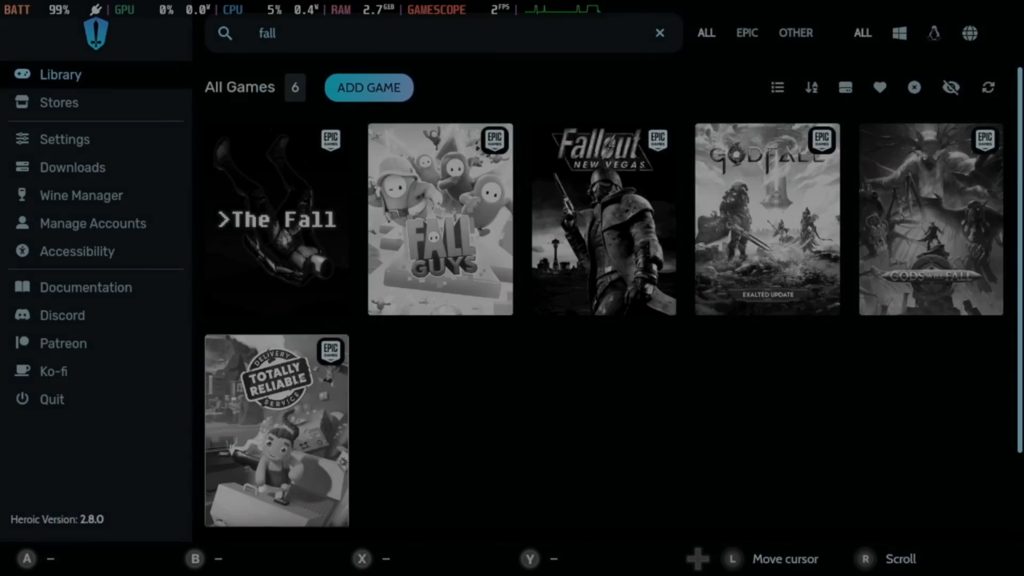